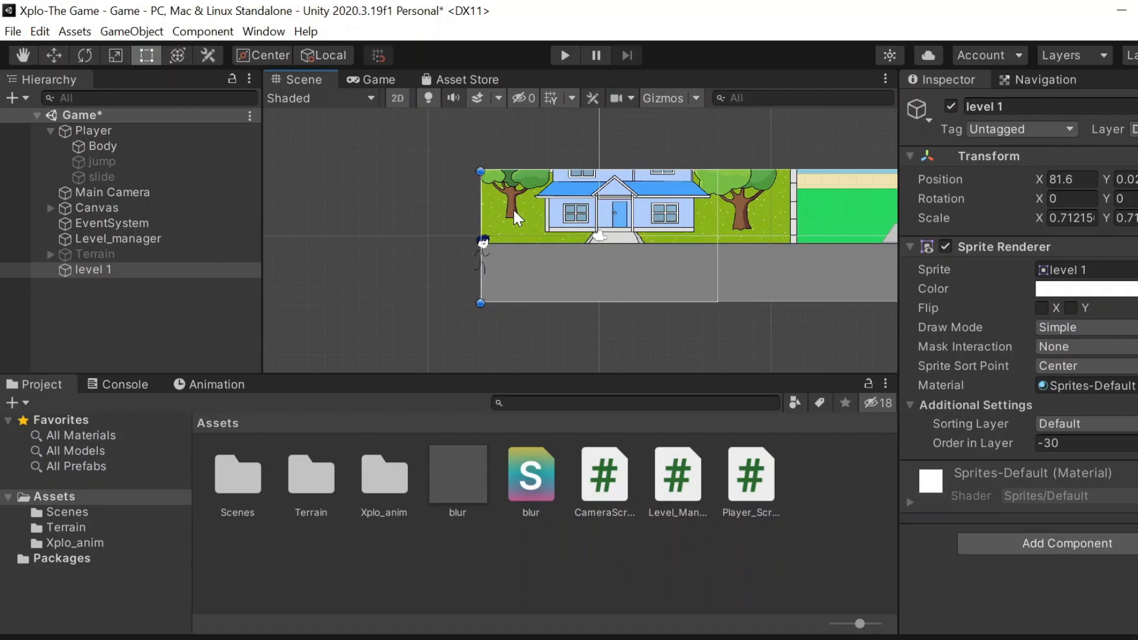
Step: Select level 1 to review its Transform with the player standing before the house
left_click(372, 79)
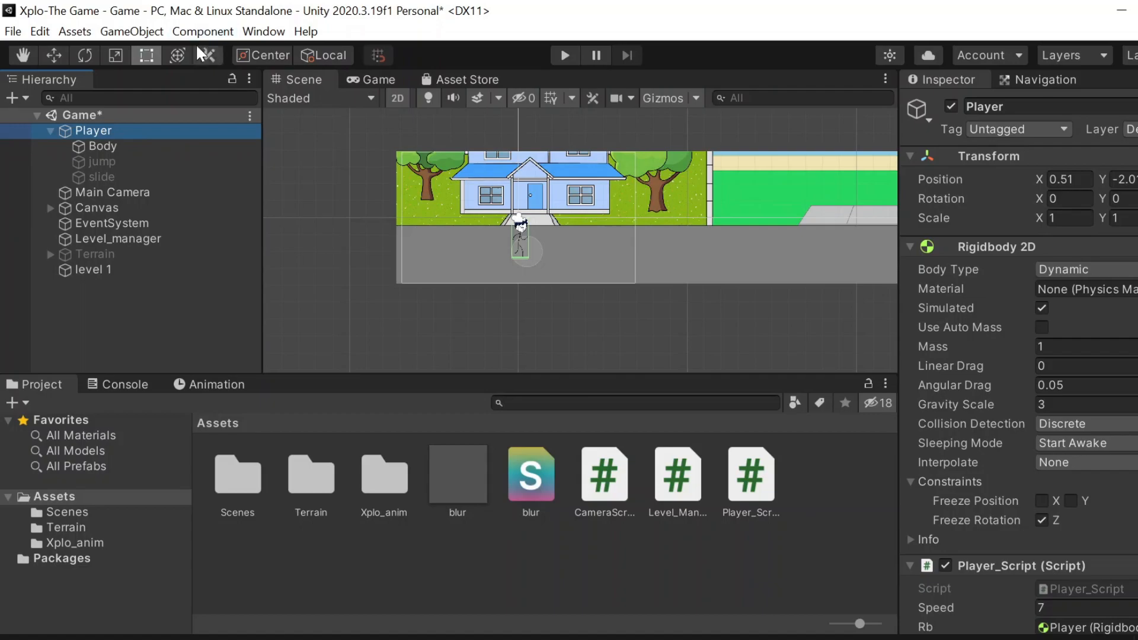
Step: Move level 1's Position X to about 90.94 so the backdrop begins at the player
left_click(112, 192)
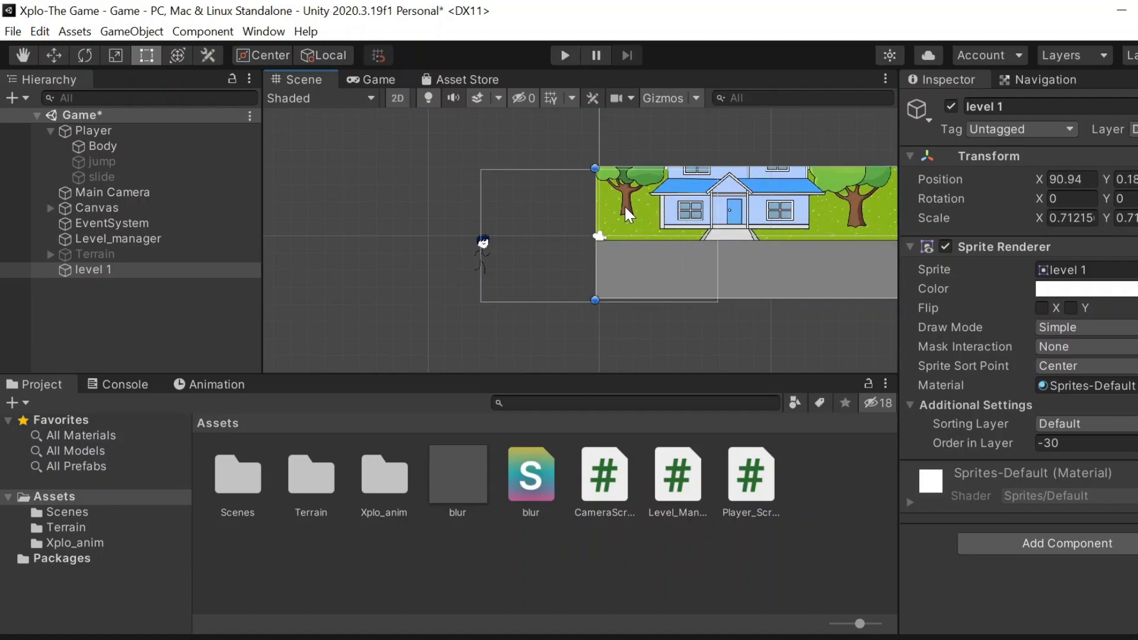
left_click(105, 146)
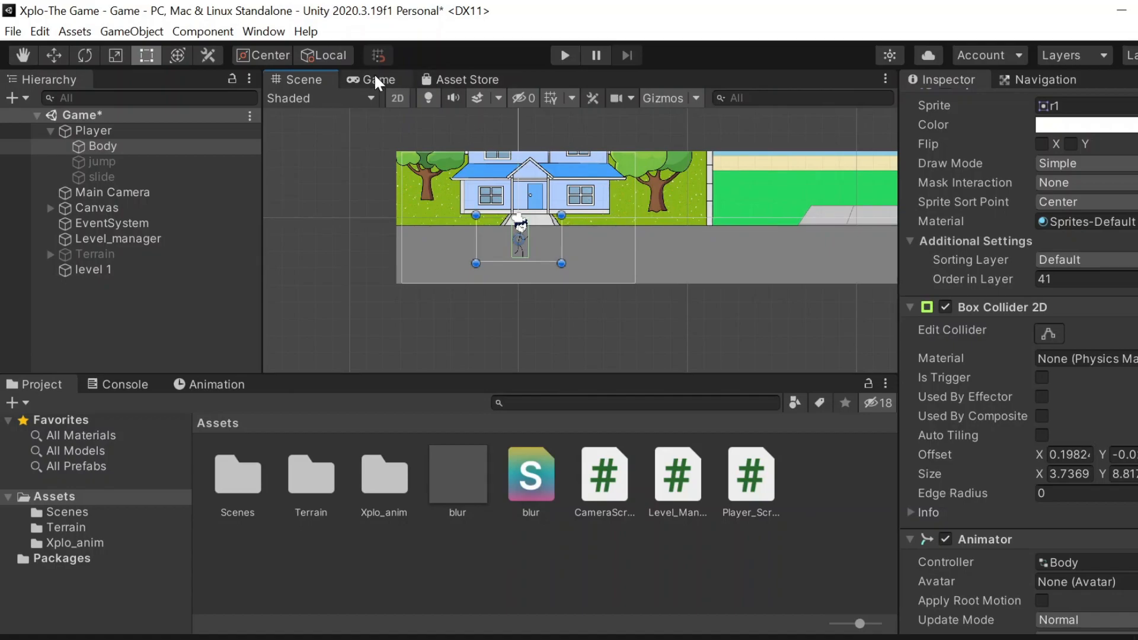
mouse_move(377, 83)
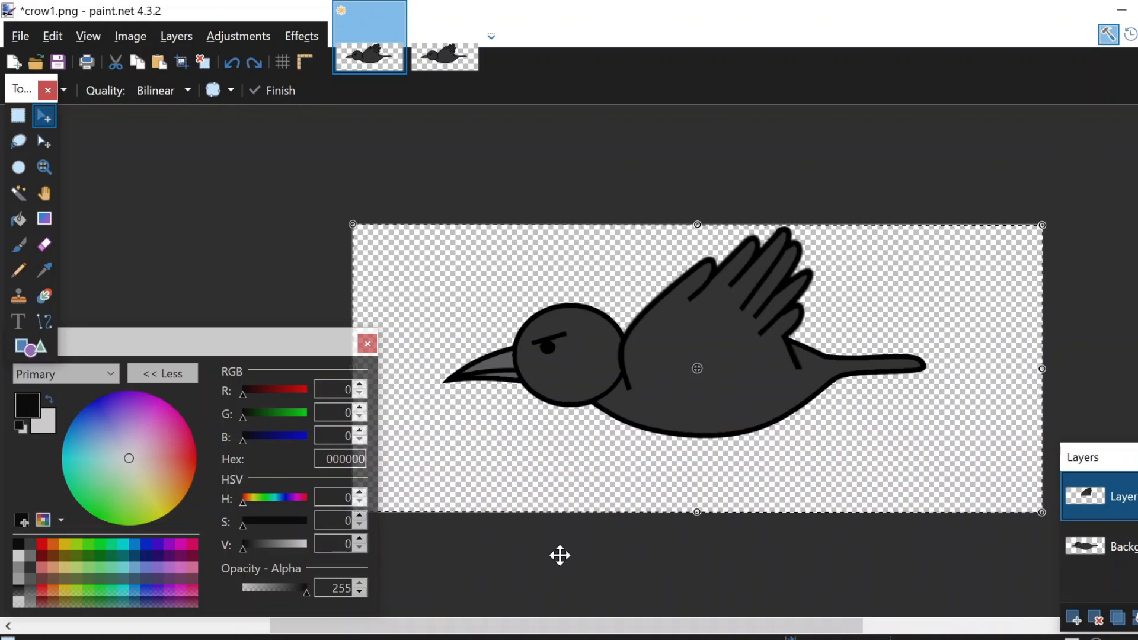
mouse_move(667, 517)
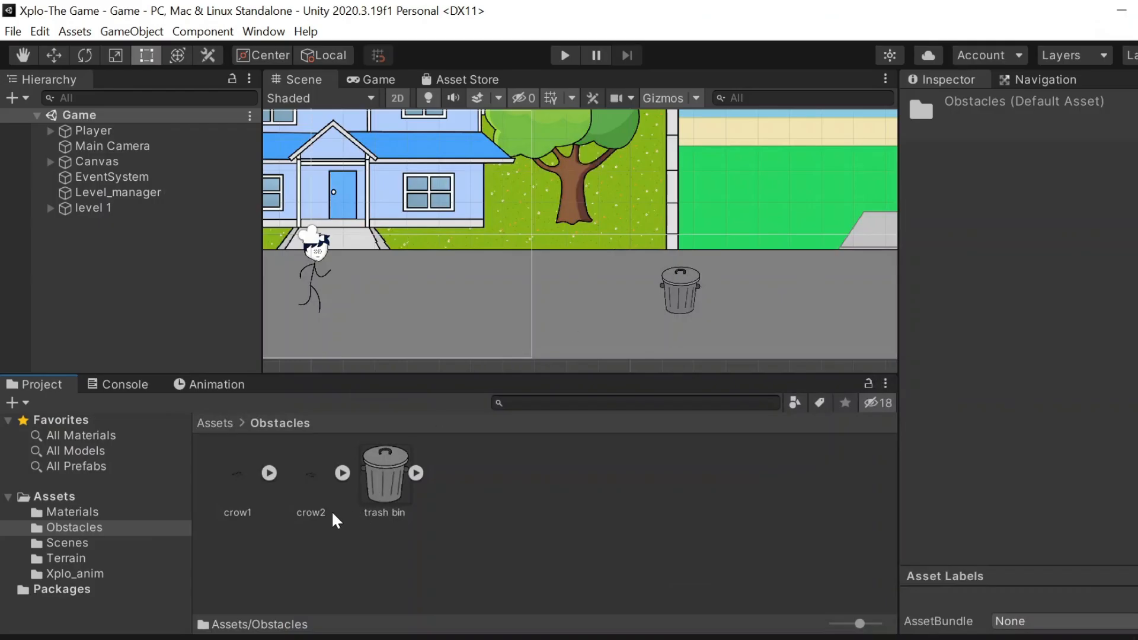
Step: Create and save the crow_anime clip for crow1 from the two crow sprites
left_click(586, 548)
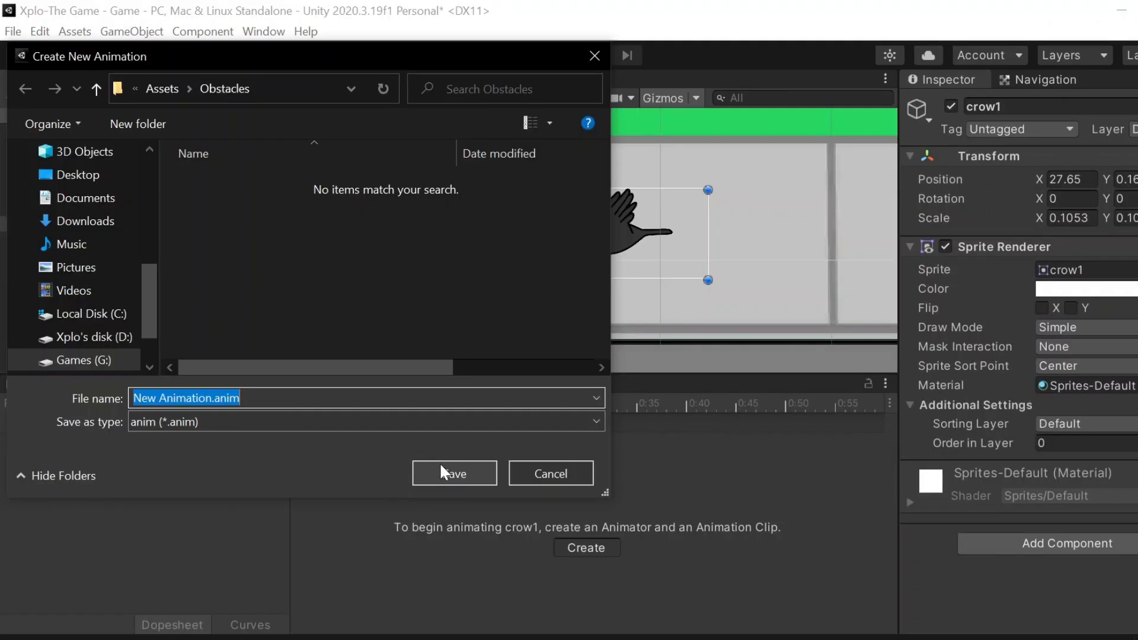
left_click(454, 473)
type("5")
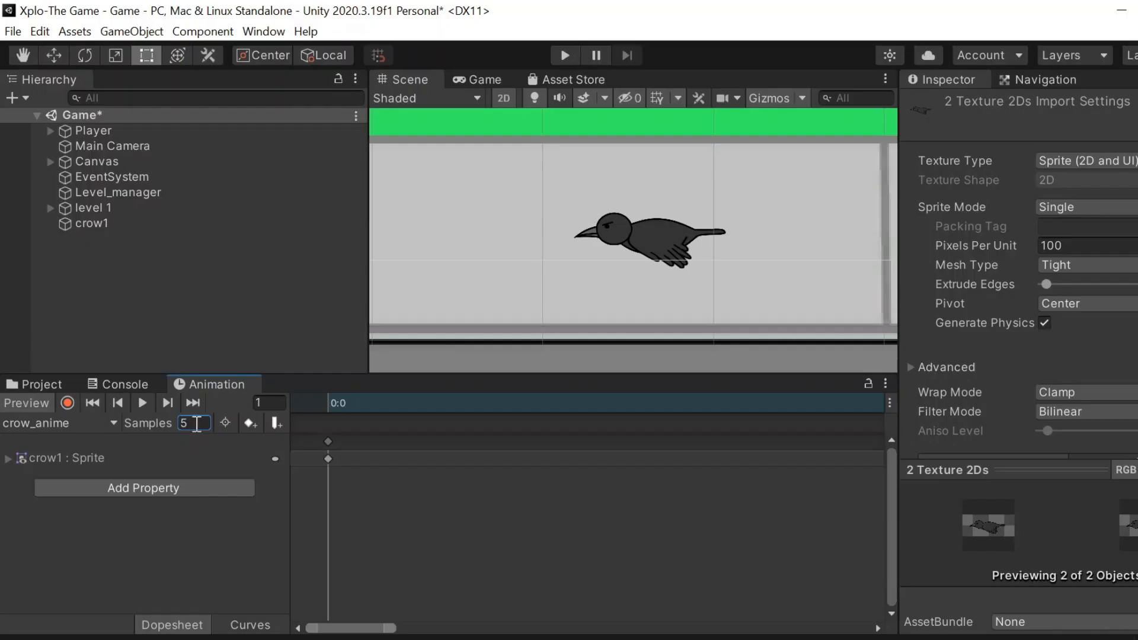
mouse_move(143, 403)
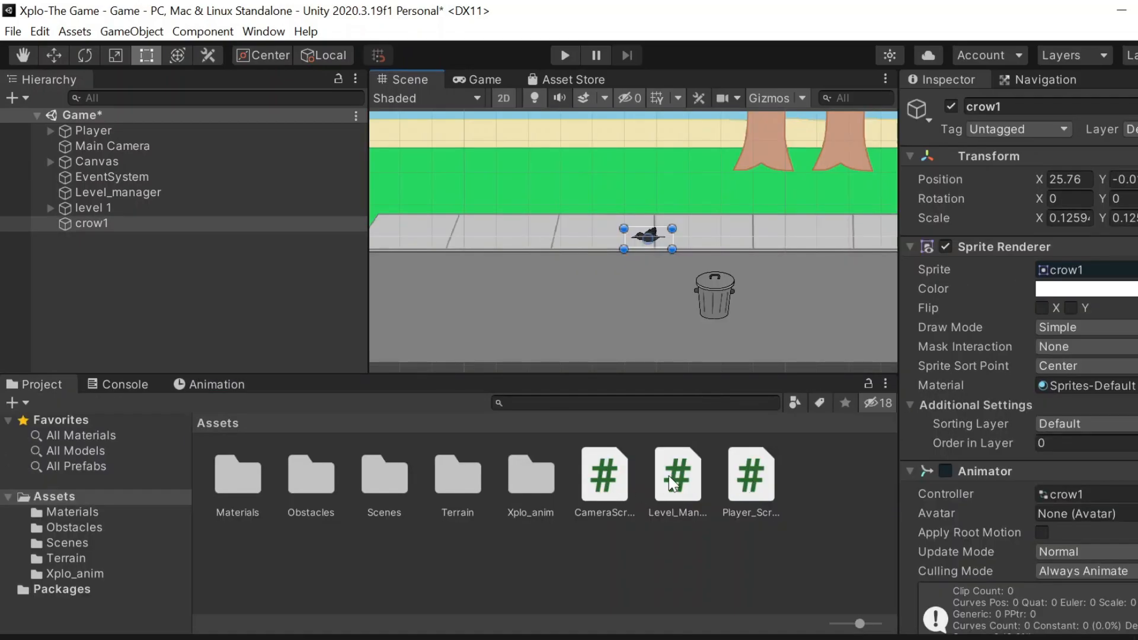
Step: Duplicate crow1 six times and start a new C# script in the project assets
double_click(677, 475)
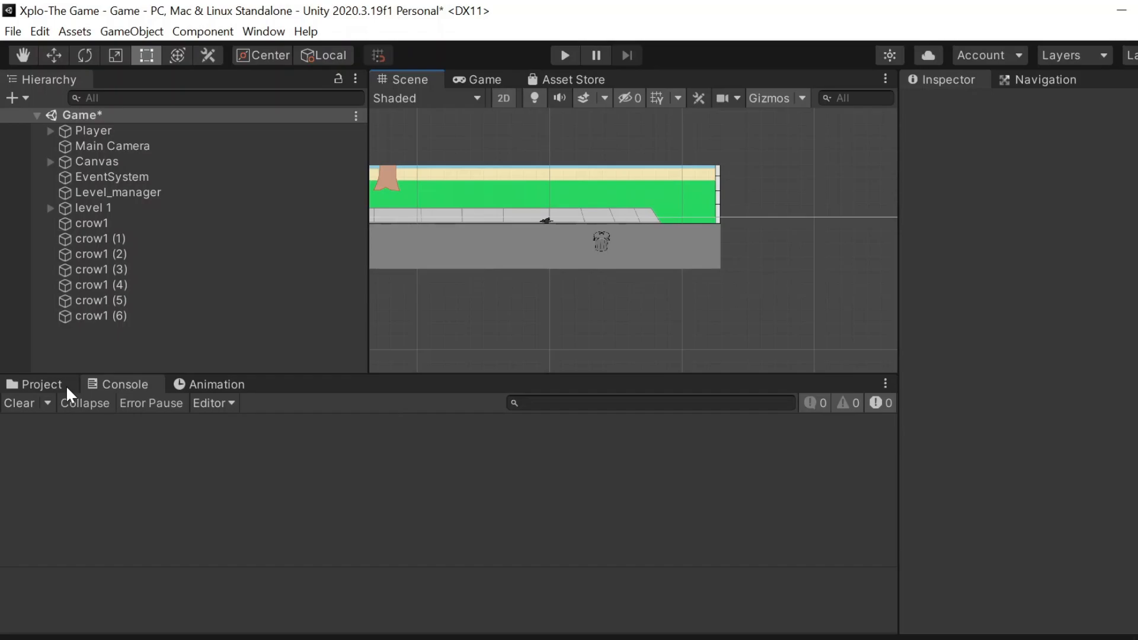
left_click(40, 384)
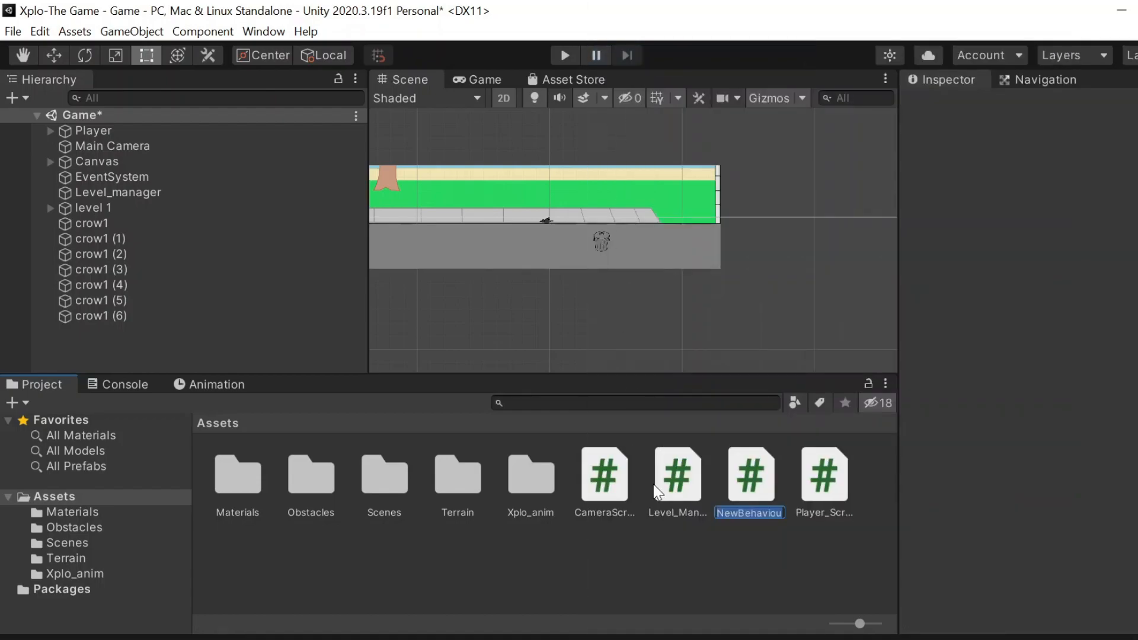
Step: Name the new script crowScript and end the test run
type("crowScr")
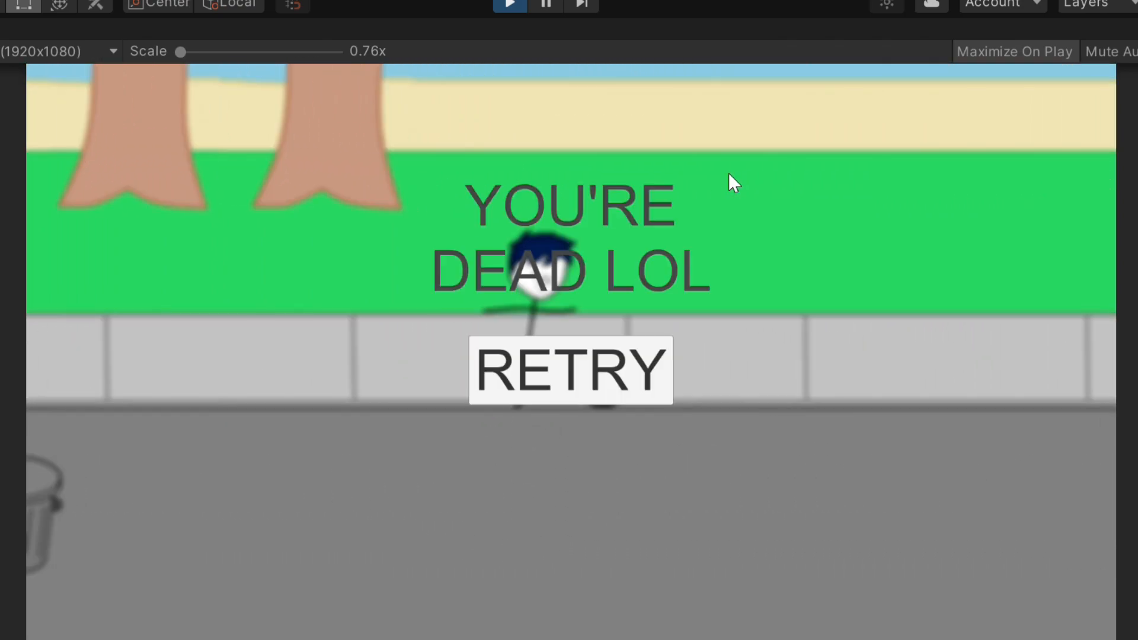
left_click(564, 56)
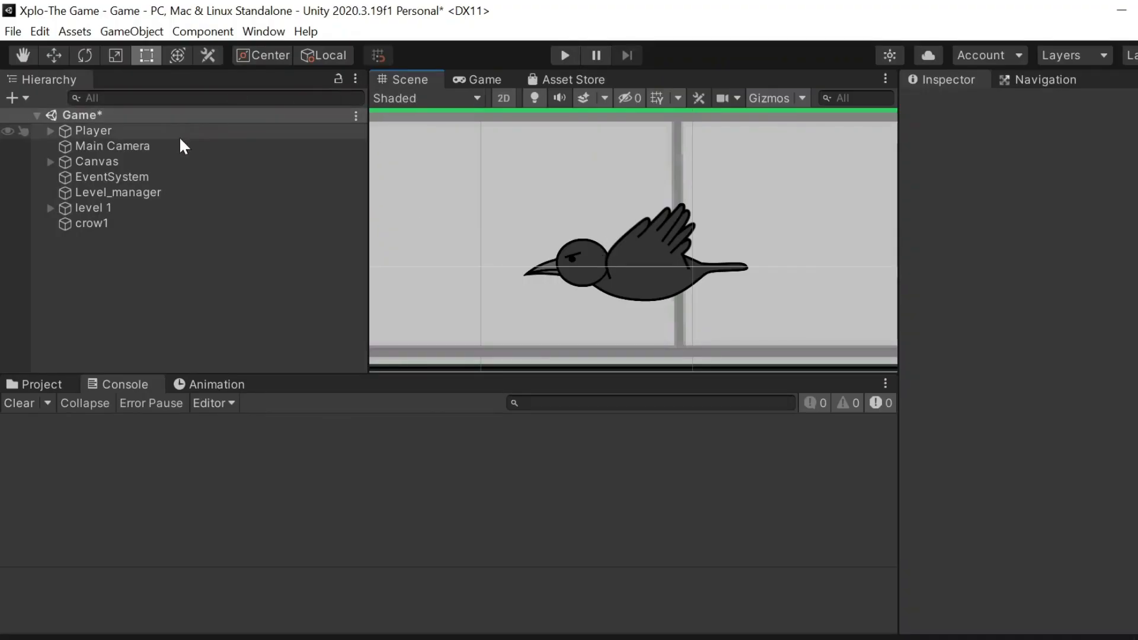
Step: Tag crow1 as obstacle and reposition it in the scene with the Move tool
left_click(91, 224)
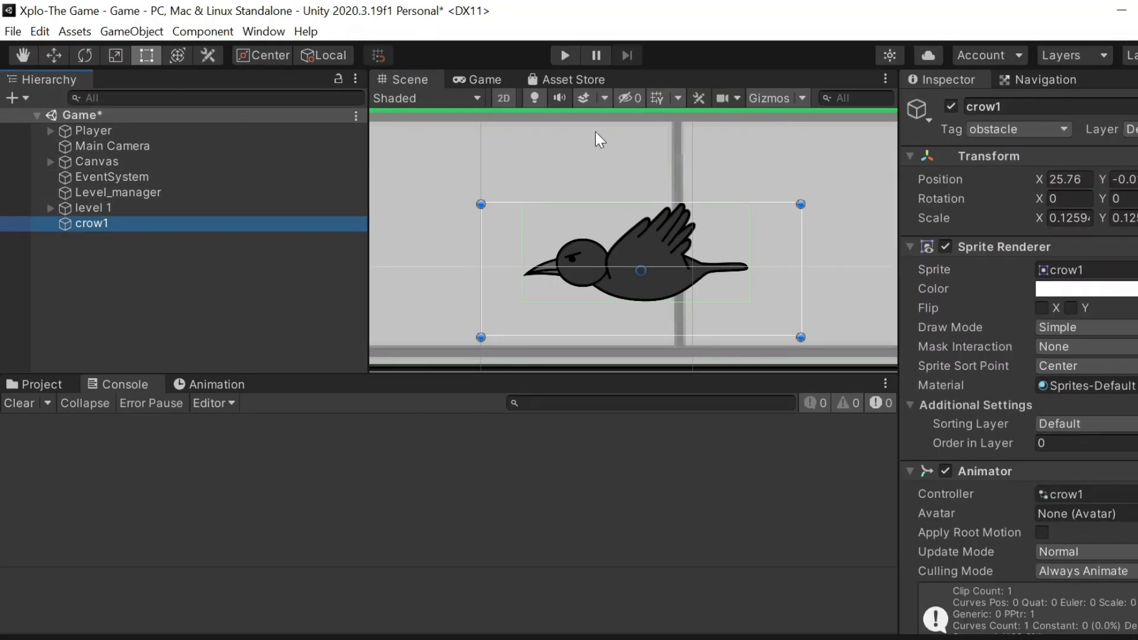
left_click(52, 56)
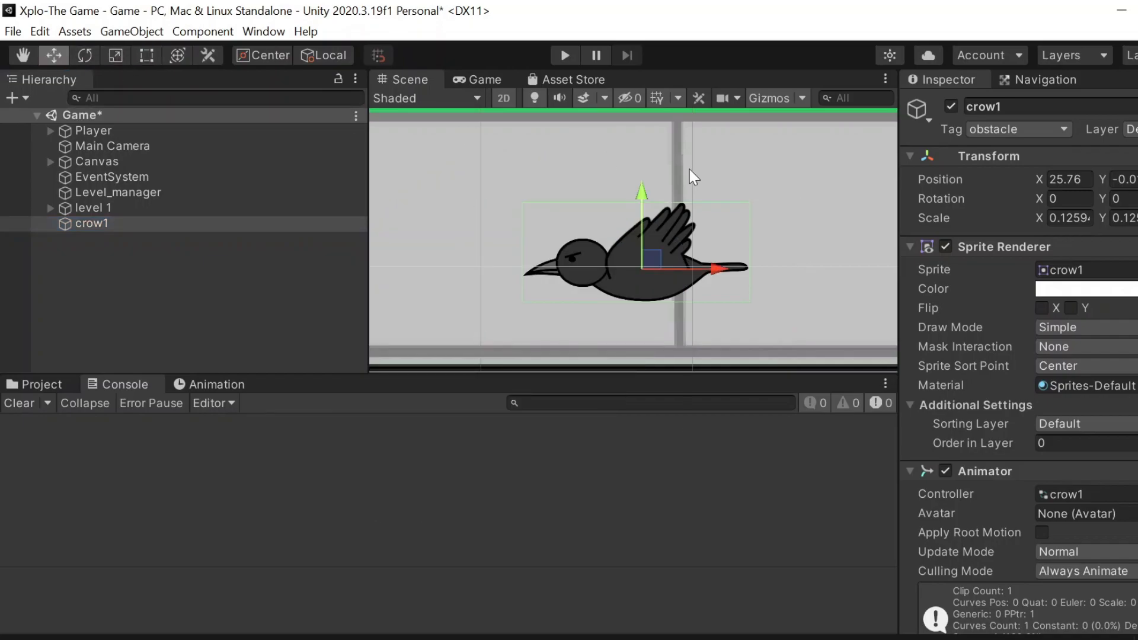
left_click_drag(642, 190, 641, 242)
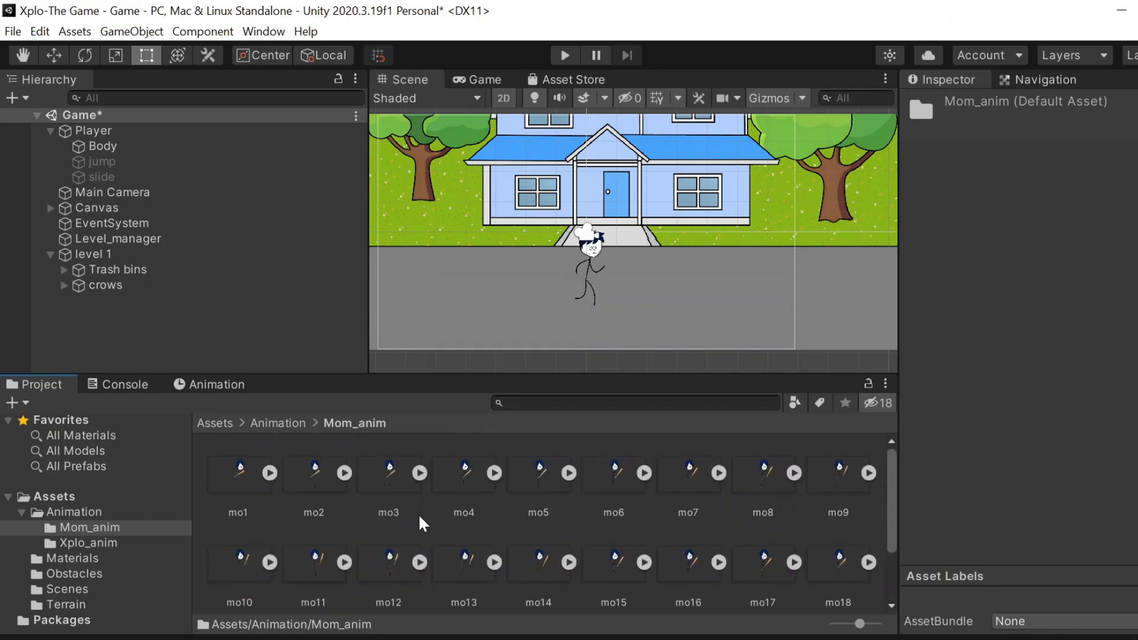
mouse_move(303, 356)
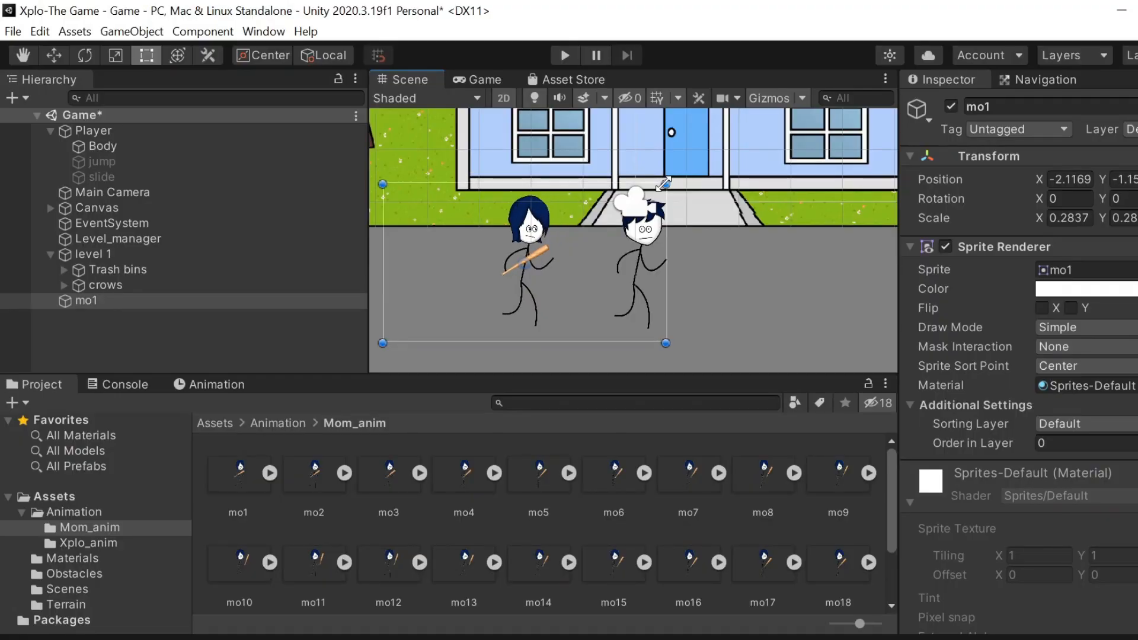
Step: Place Mom left of the player and save a new Mom_anim clip for her
left_click_drag(661, 184, 673, 184)
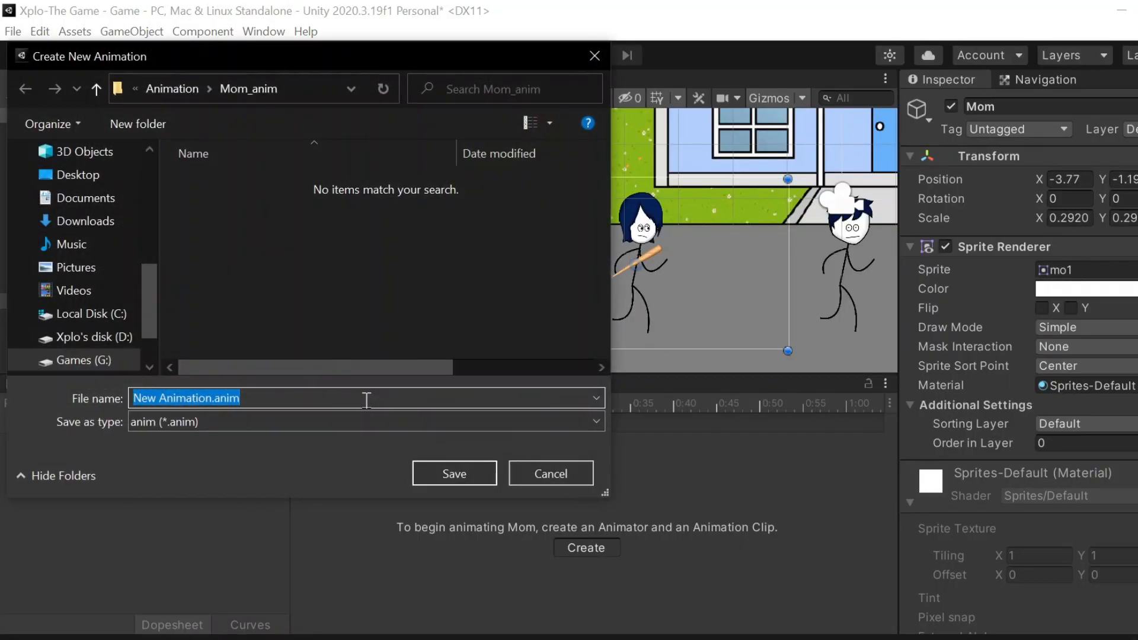
type("Mom_ani")
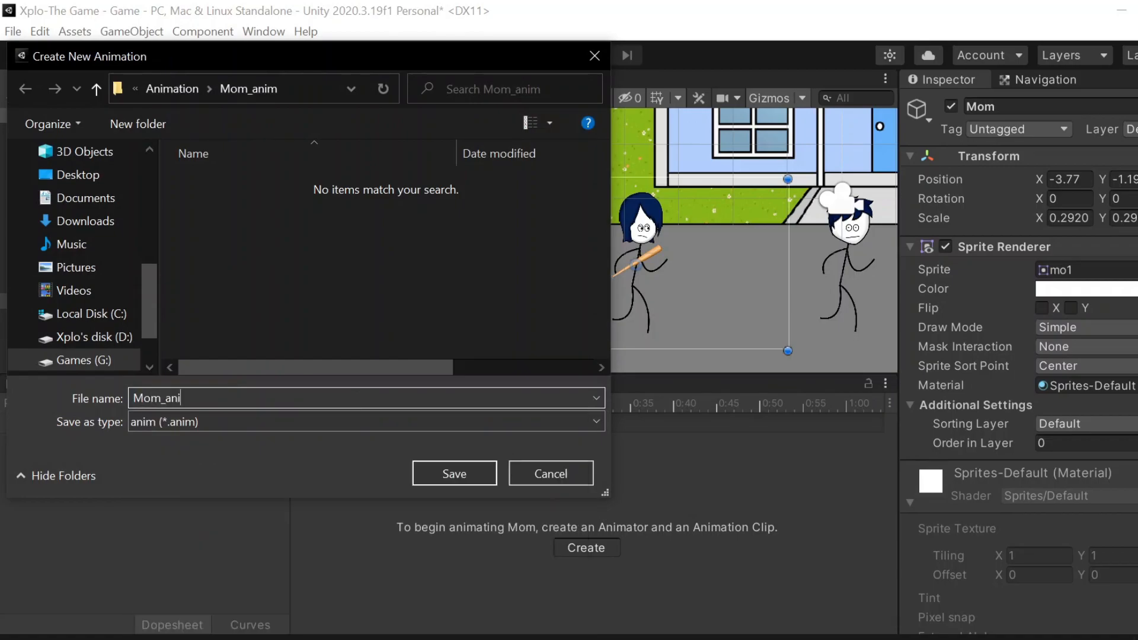
left_click(454, 473)
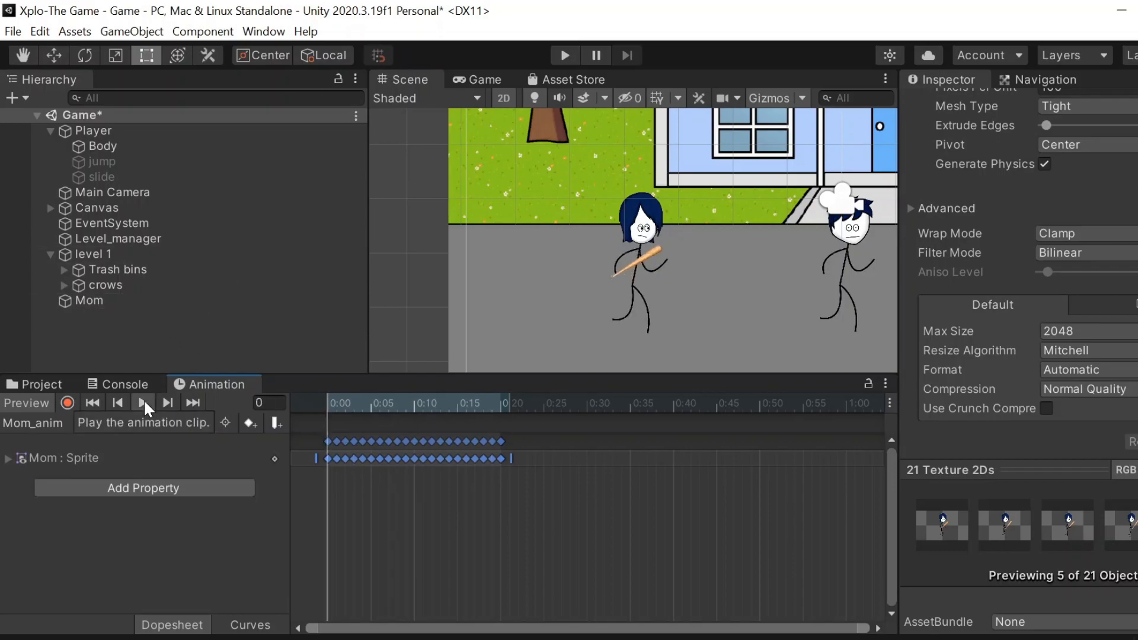
Step: Preview Mom's walk cycle from the mo frames and test it in a play run
left_click(89, 300)
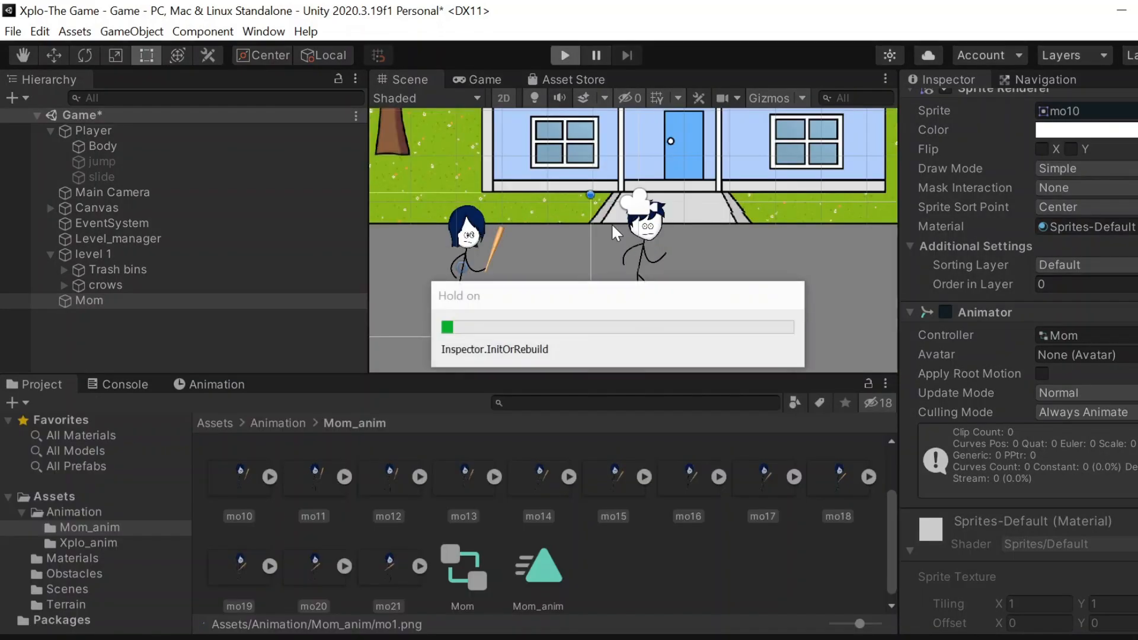
left_click(564, 55)
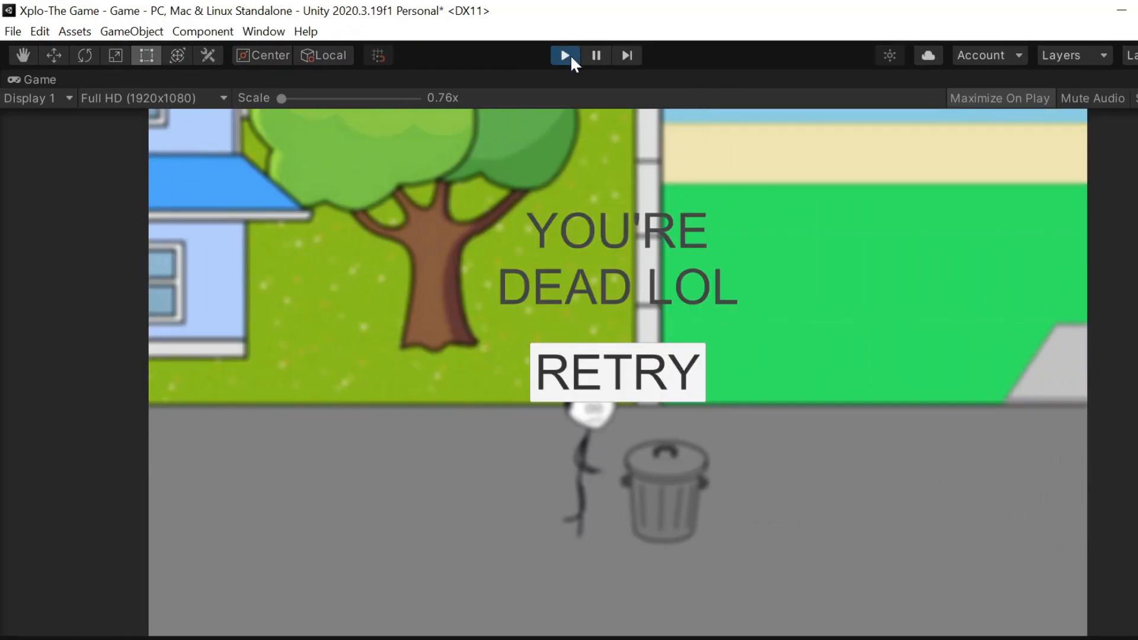
left_click(564, 56)
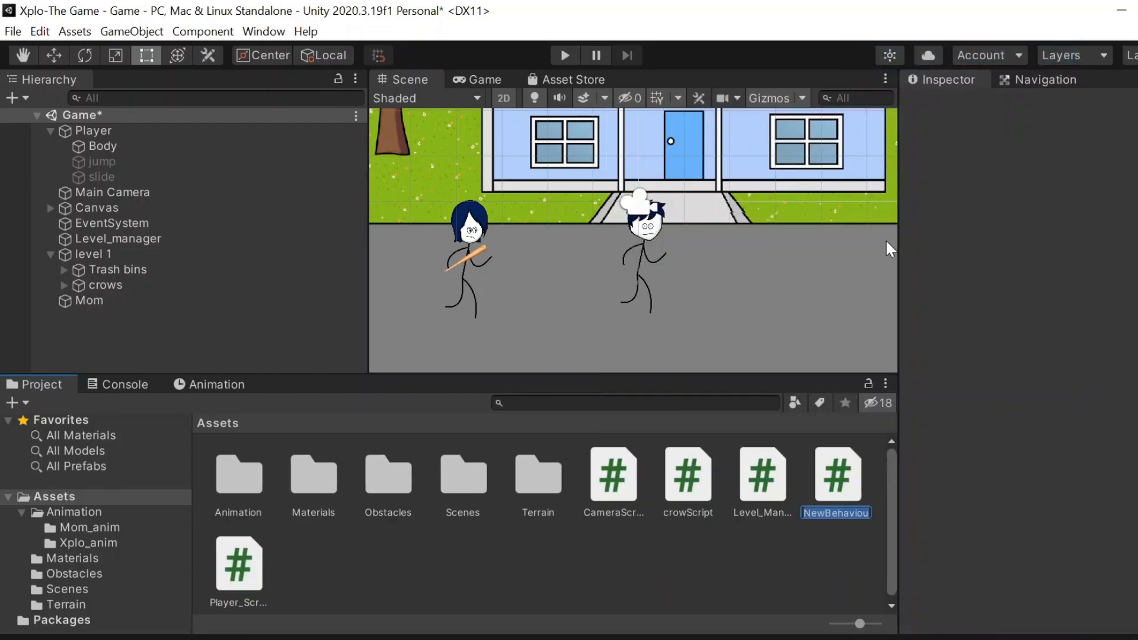
Step: Create Mom_Script with a public Speed and a transform.Translate call in Update
type("Mom_sc")
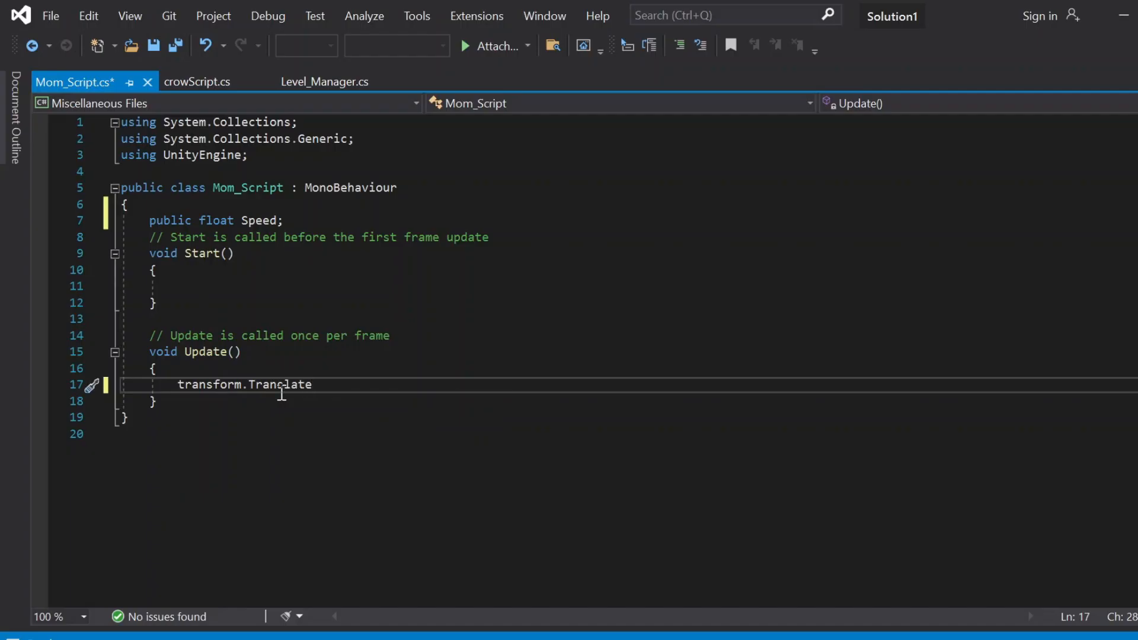
type("()")
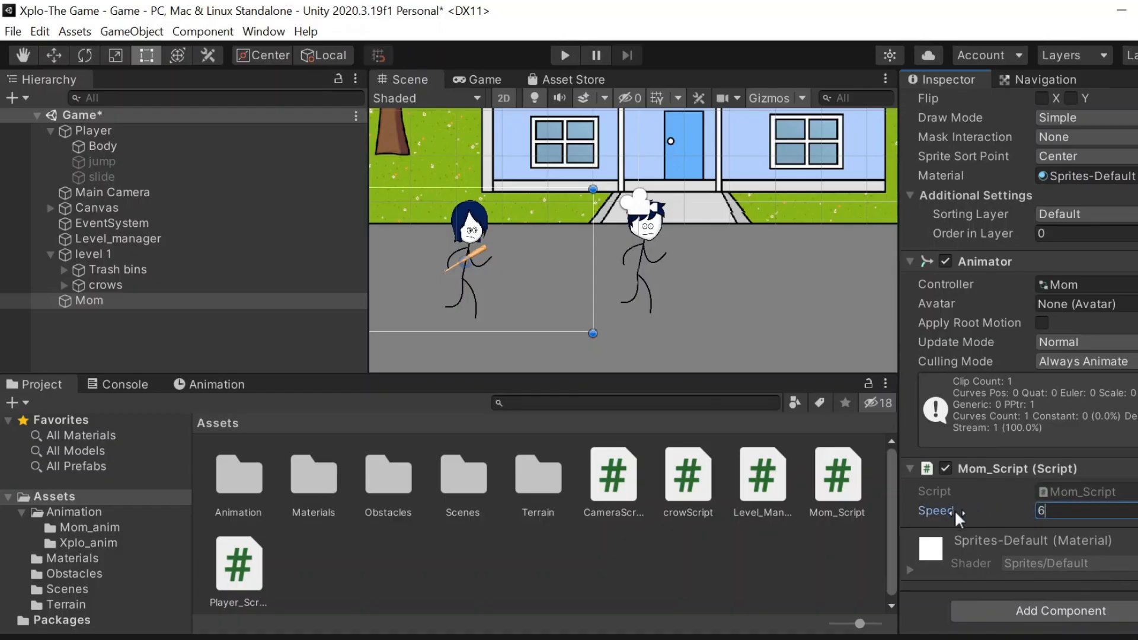
type("7")
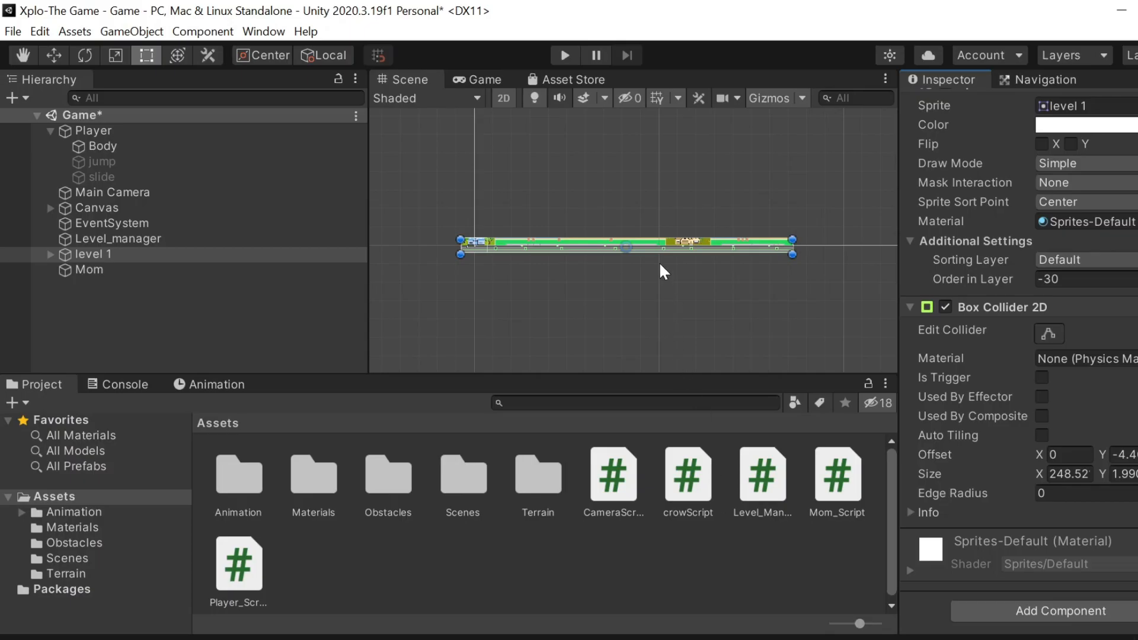
mouse_move(688, 257)
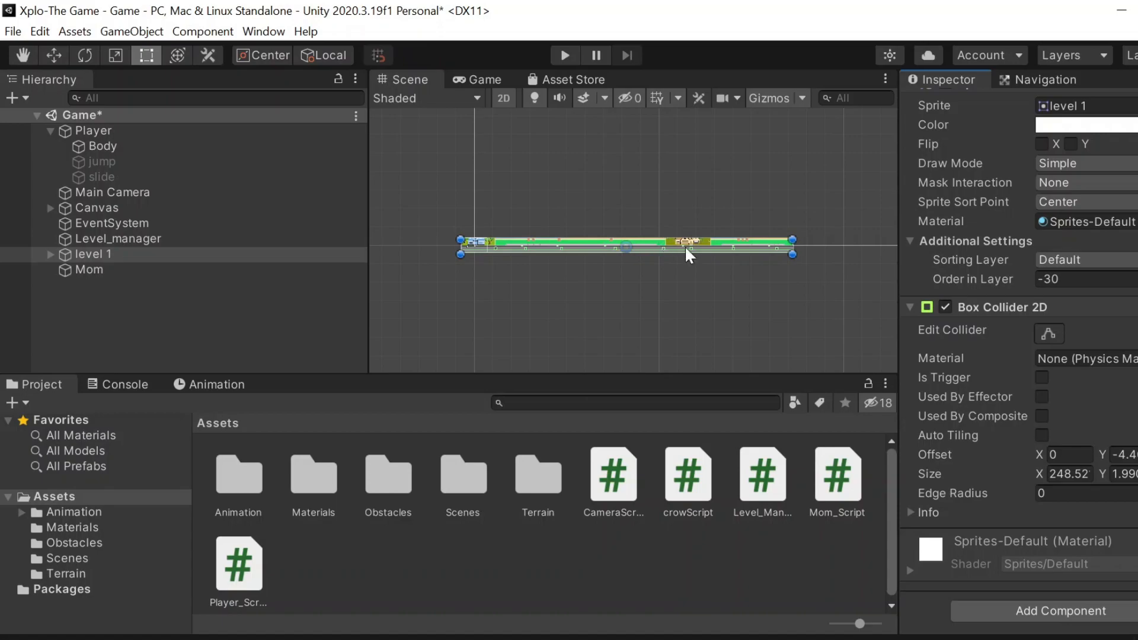
mouse_move(1036, 589)
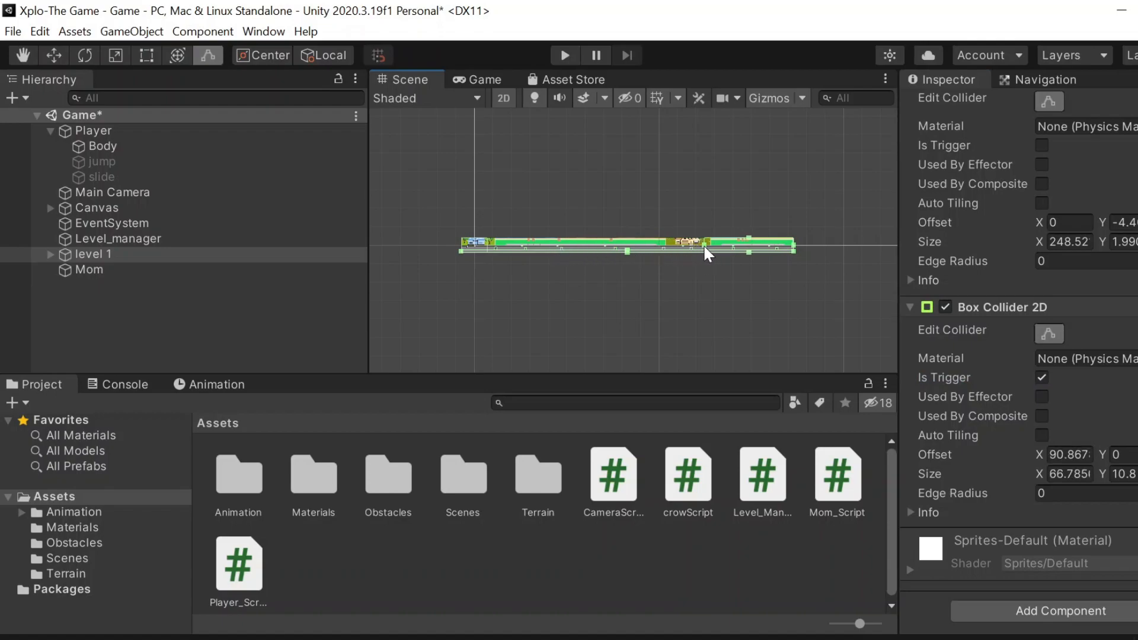
mouse_move(773, 250)
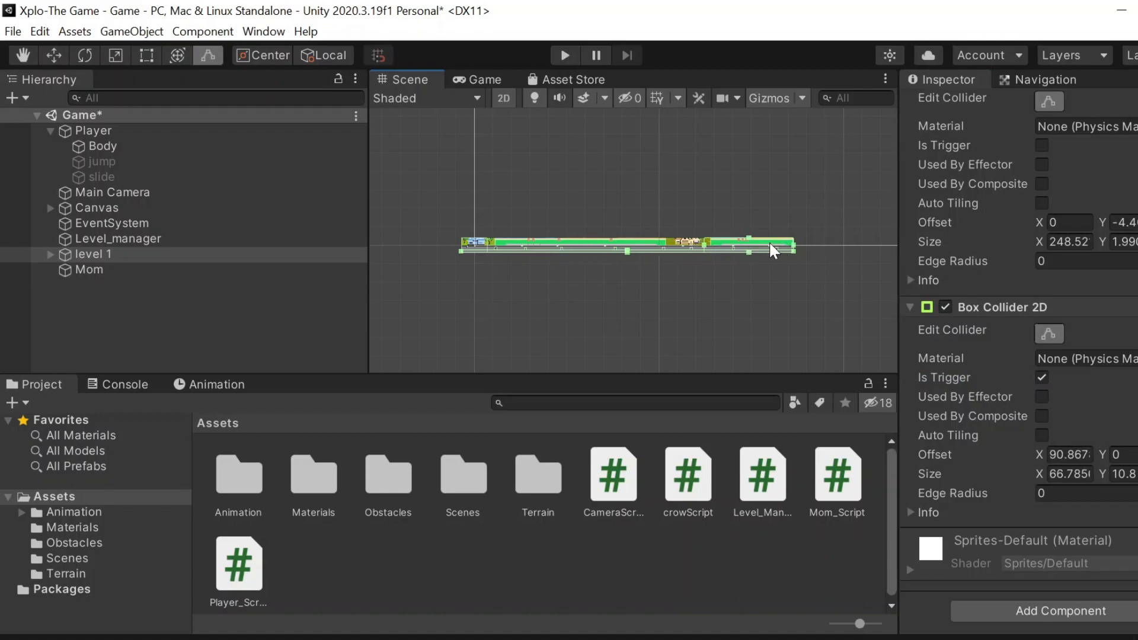
mouse_move(860, 250)
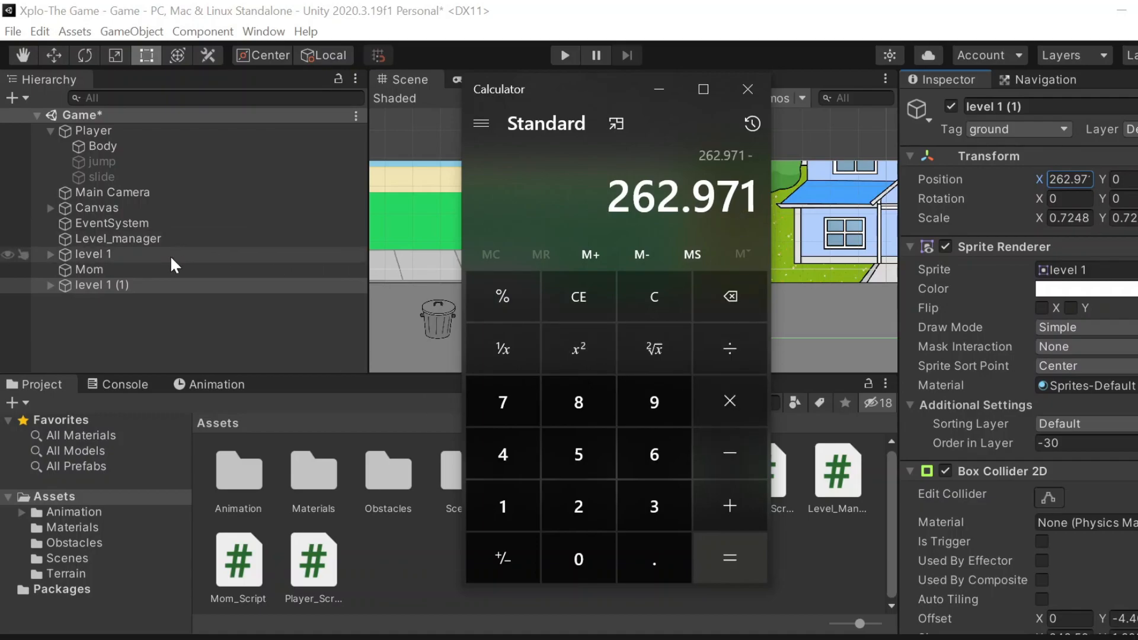
Step: Compute 262.971 − 82.8336 to get the 180.1374 gap between the level chunks
left_click(729, 559)
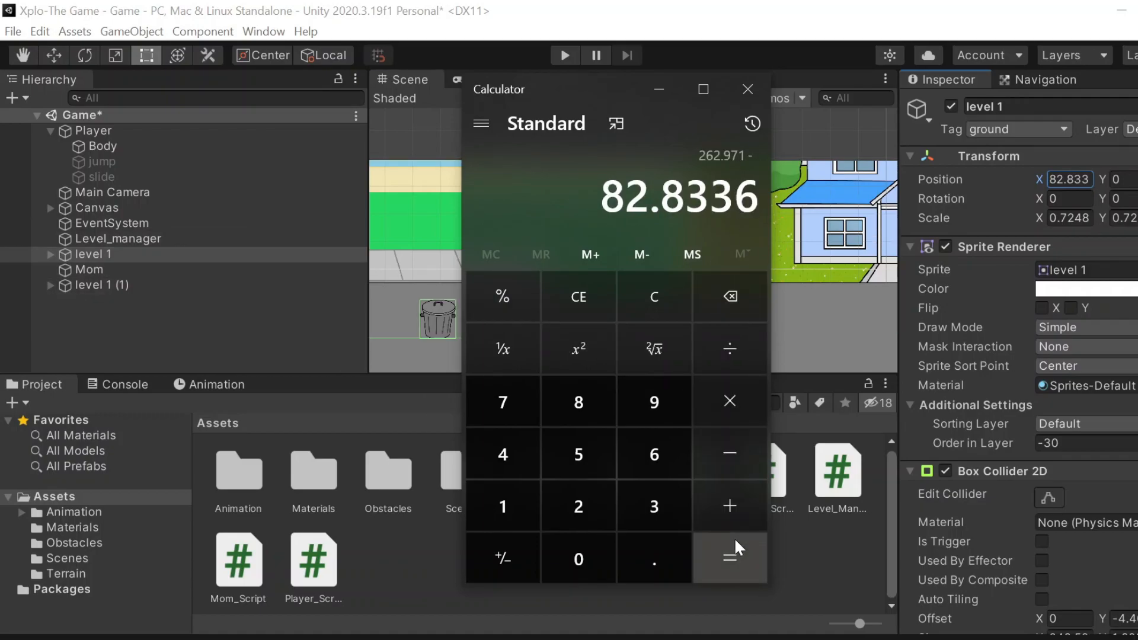
left_click(729, 558)
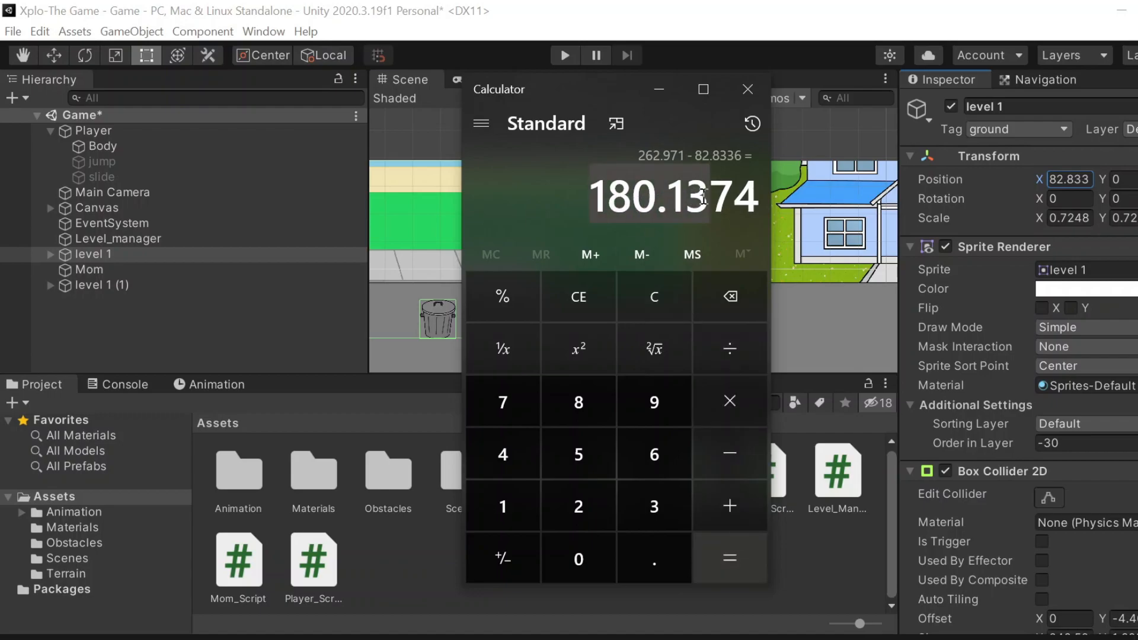
left_click(748, 89)
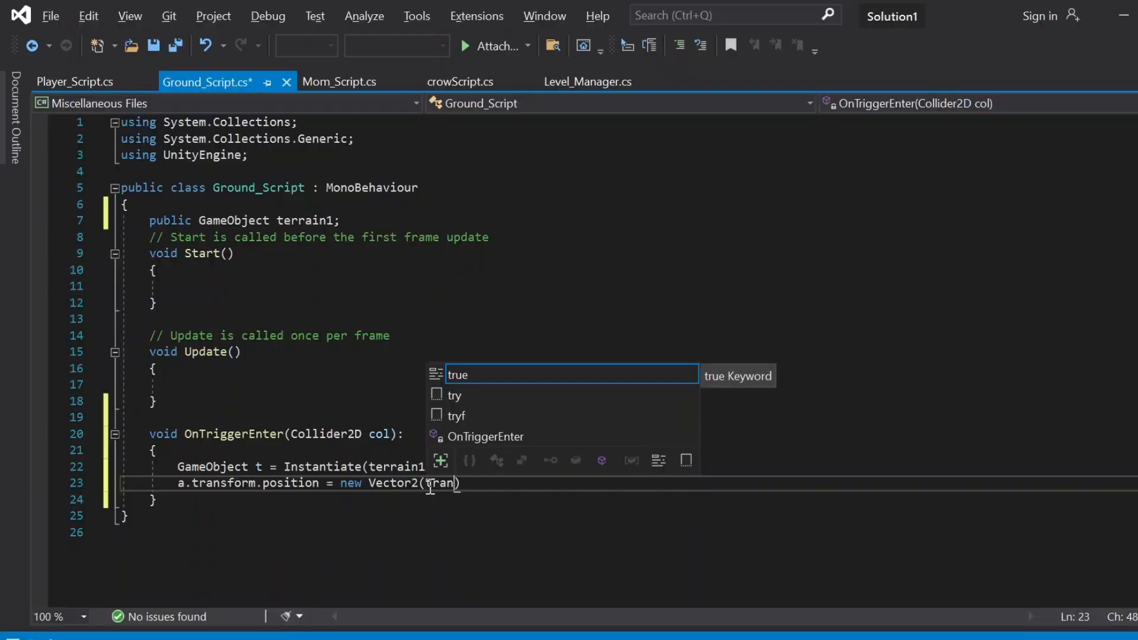
Step: Write OnTriggerEnter2D spawning terrain1 at spawnPoint once when the Player enters
type("sfor")
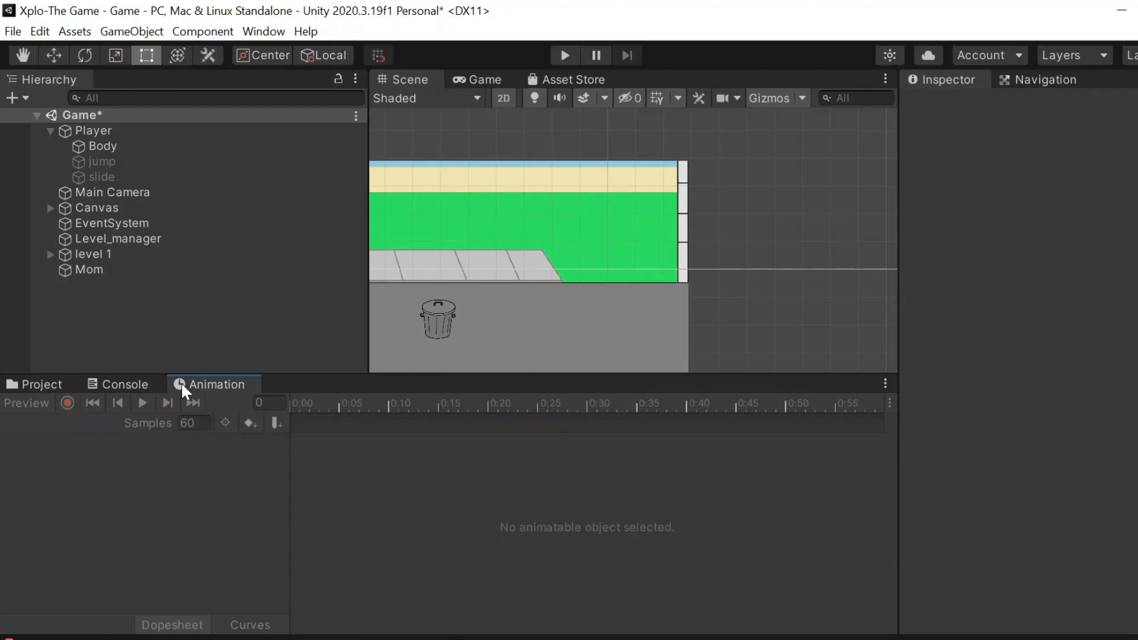
left_click(96, 208)
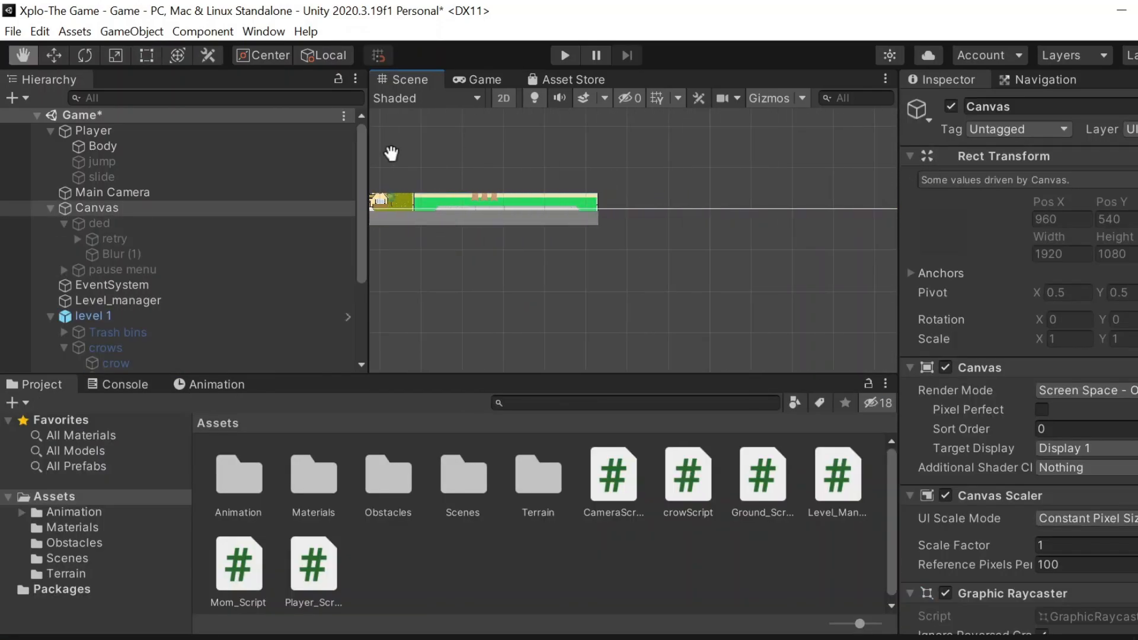
left_click(108, 348)
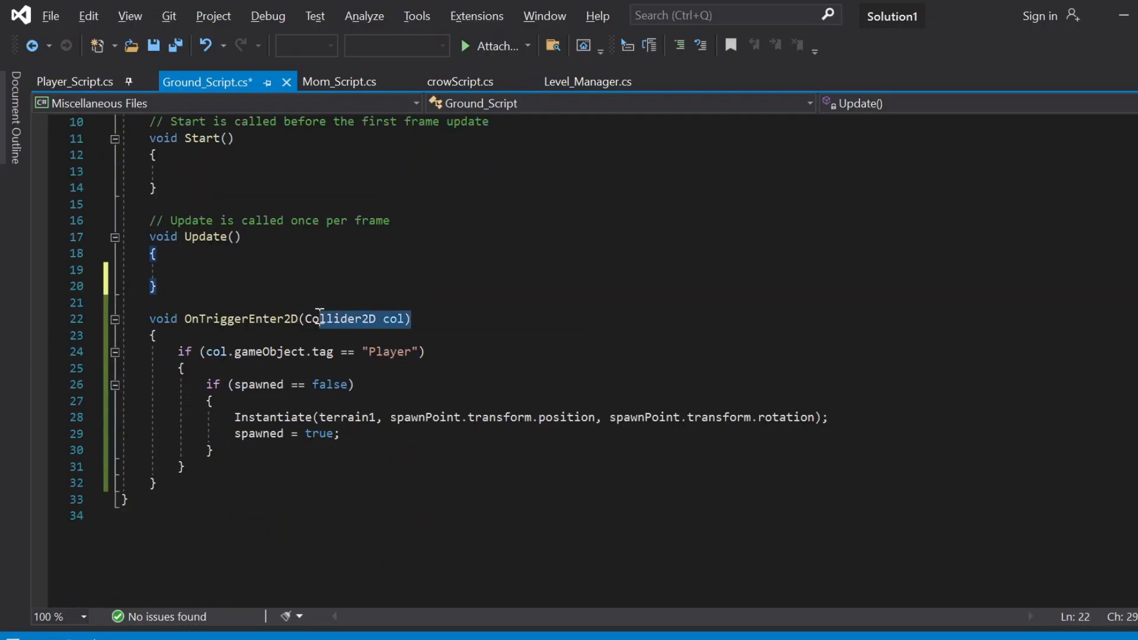
Step: Copy the handler into OnTriggerExit2D and strip the spawn lines from it
left_click(153, 483)
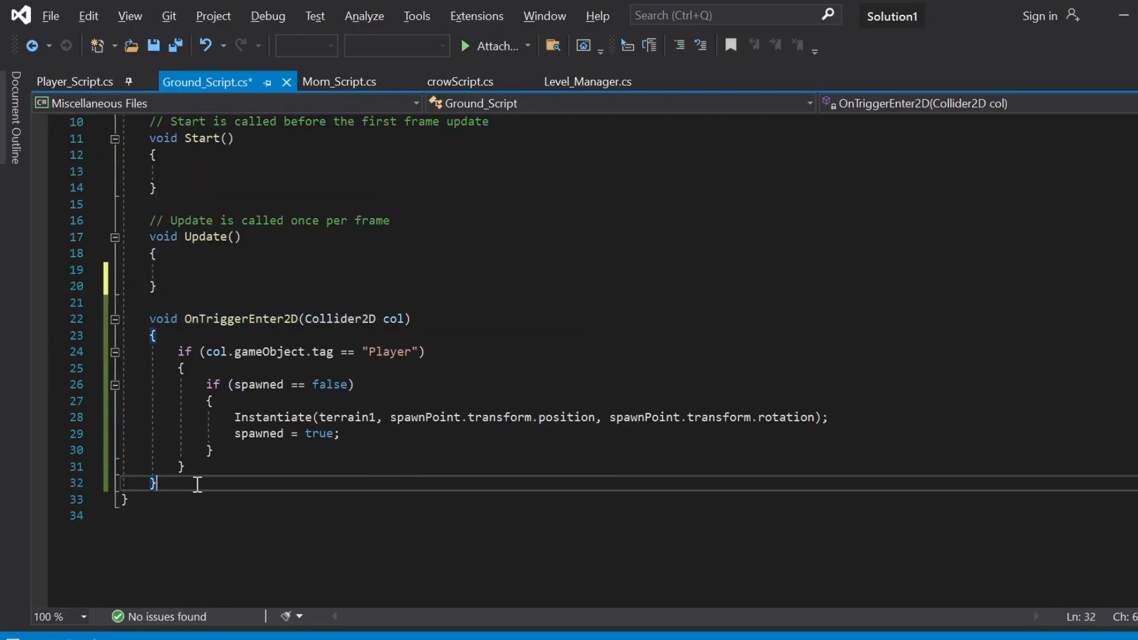
type("void OnTriggerEnter2D(Collider2D col)")
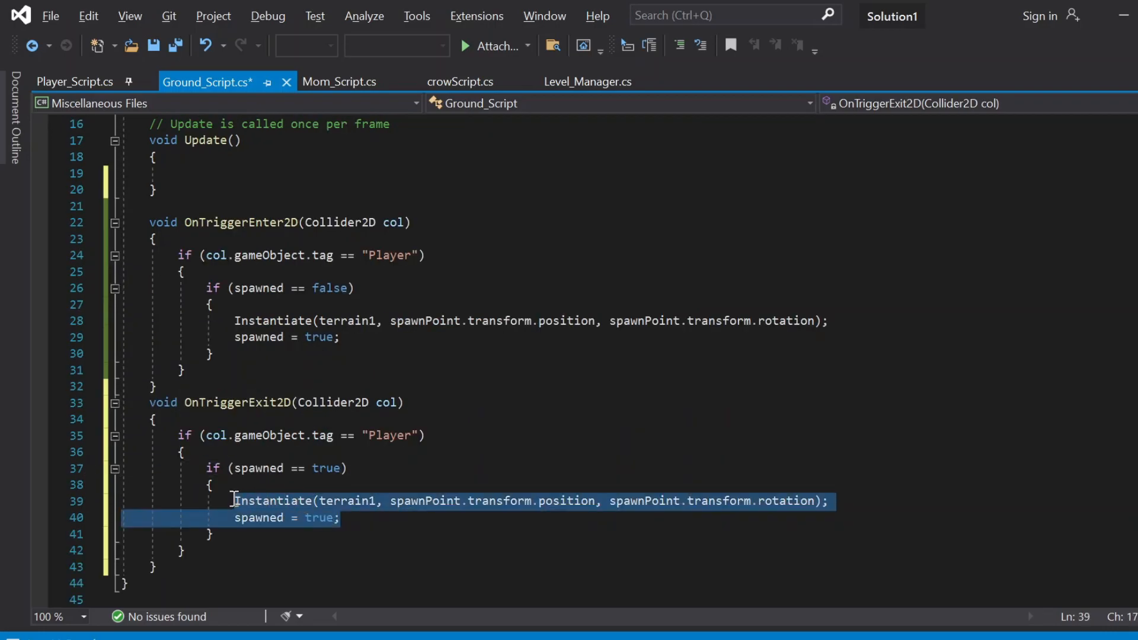
key("Delete")
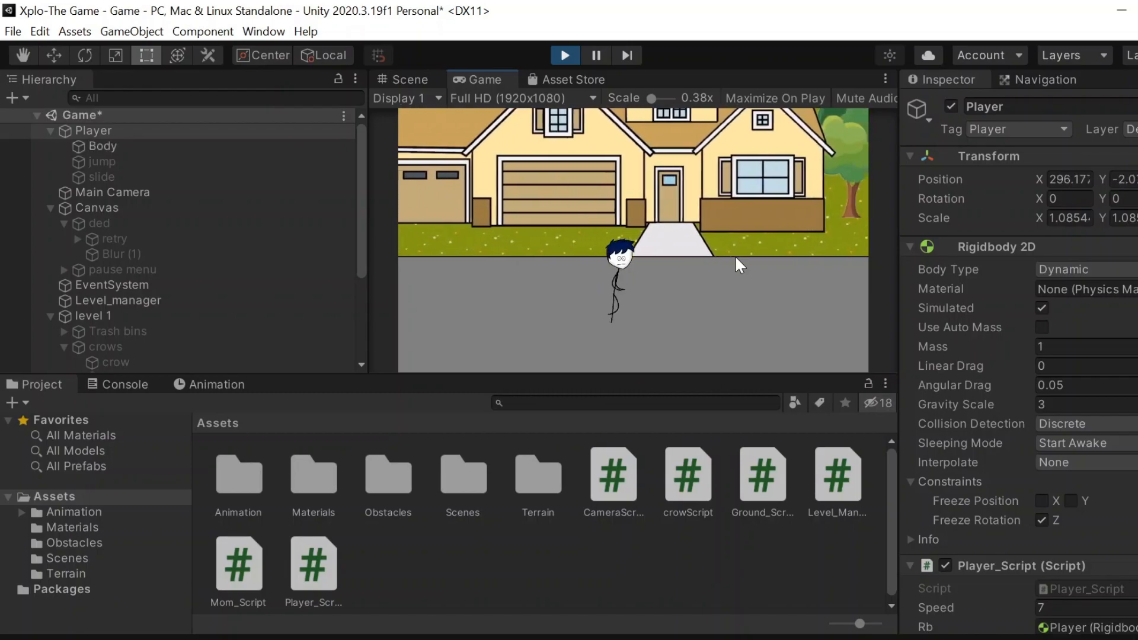
Step: Watch level 1 clones spawn ahead in the Scene view and inspect the spawned chunk objects
left_click(403, 80)
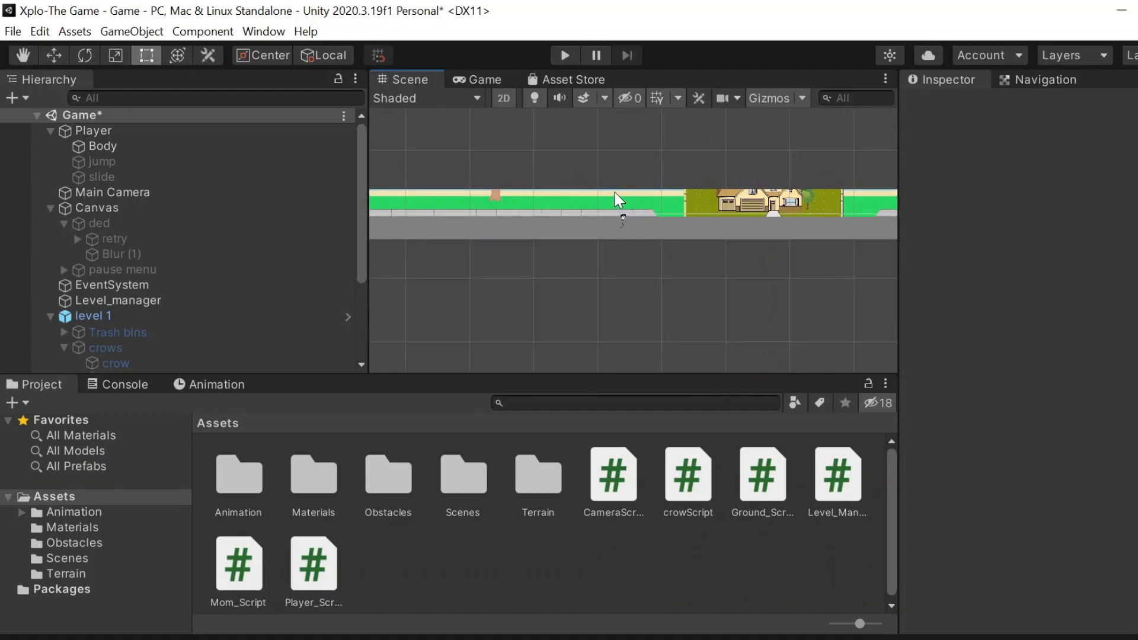
left_click(96, 208)
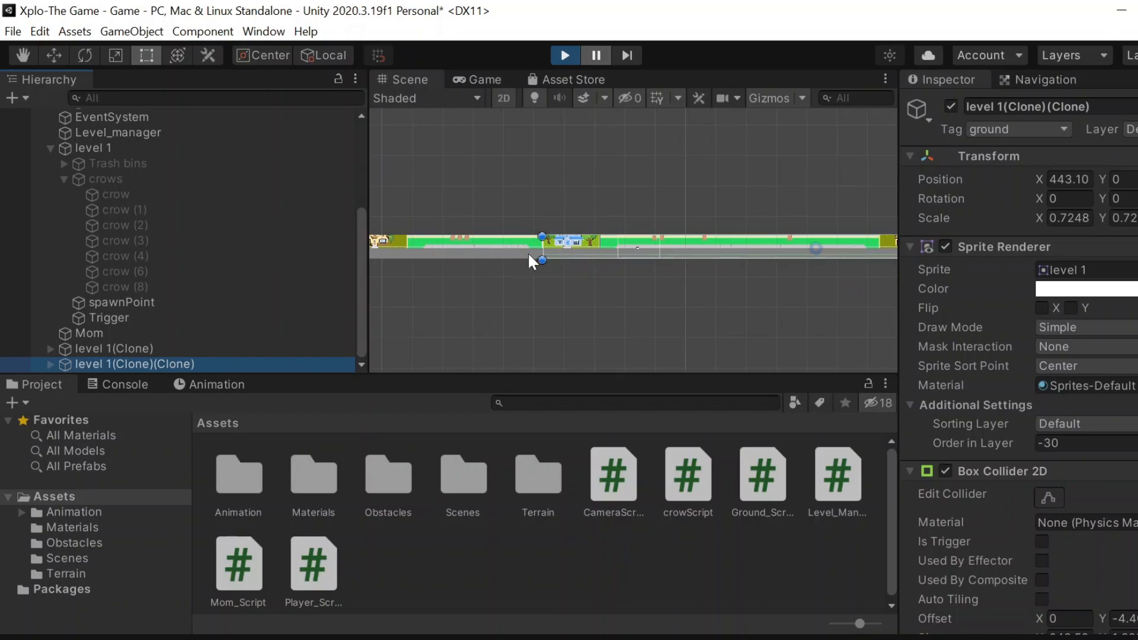
left_click(114, 349)
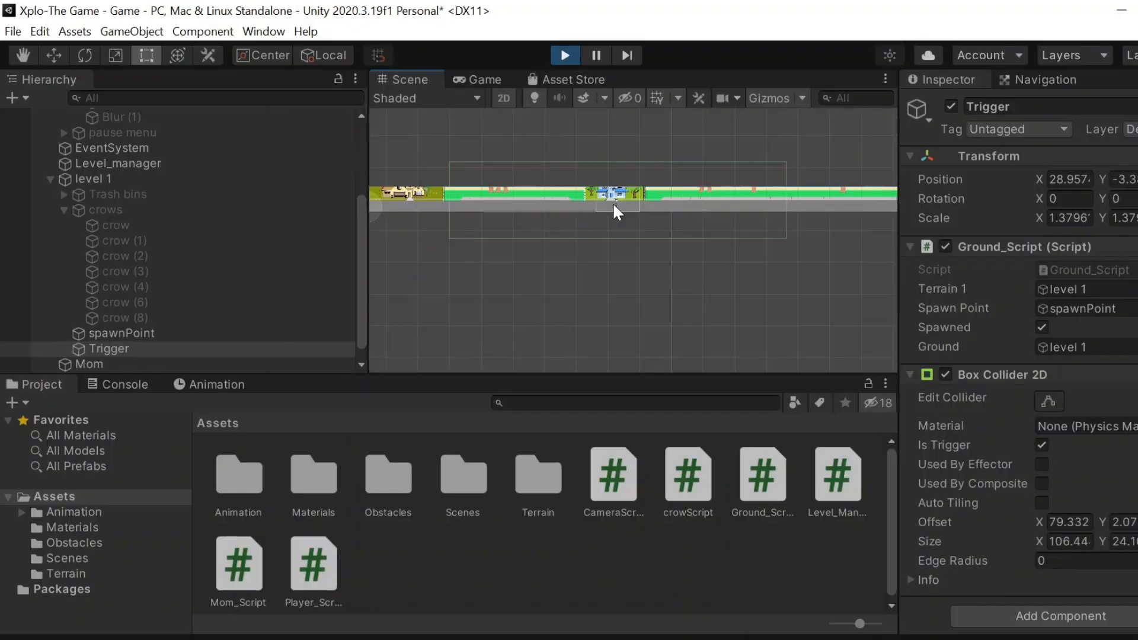
mouse_move(667, 211)
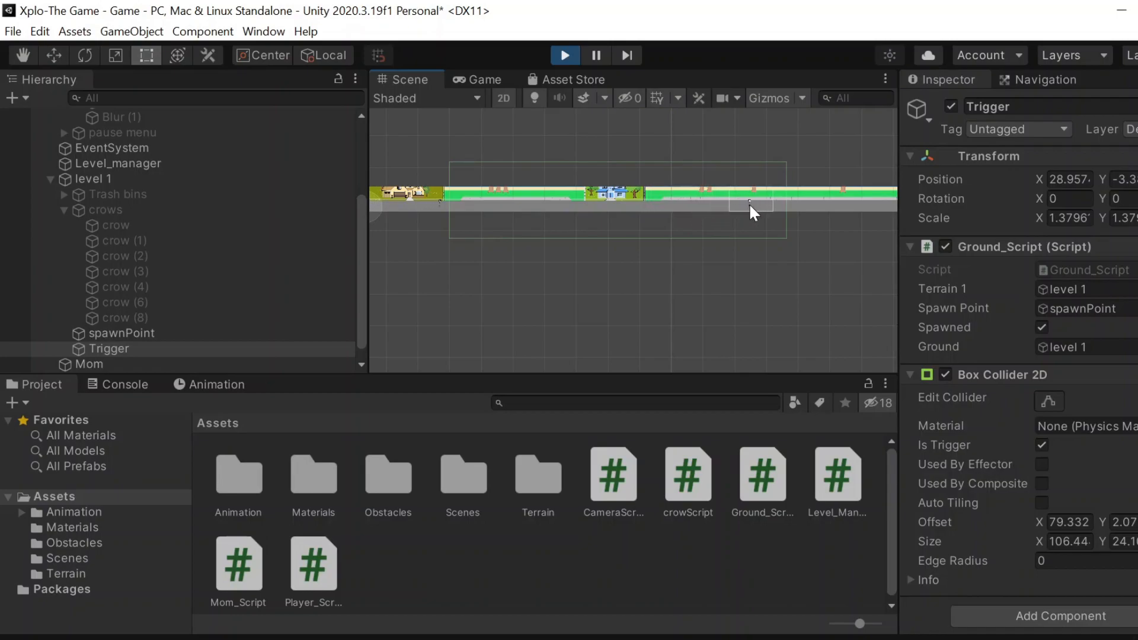
left_click(564, 54)
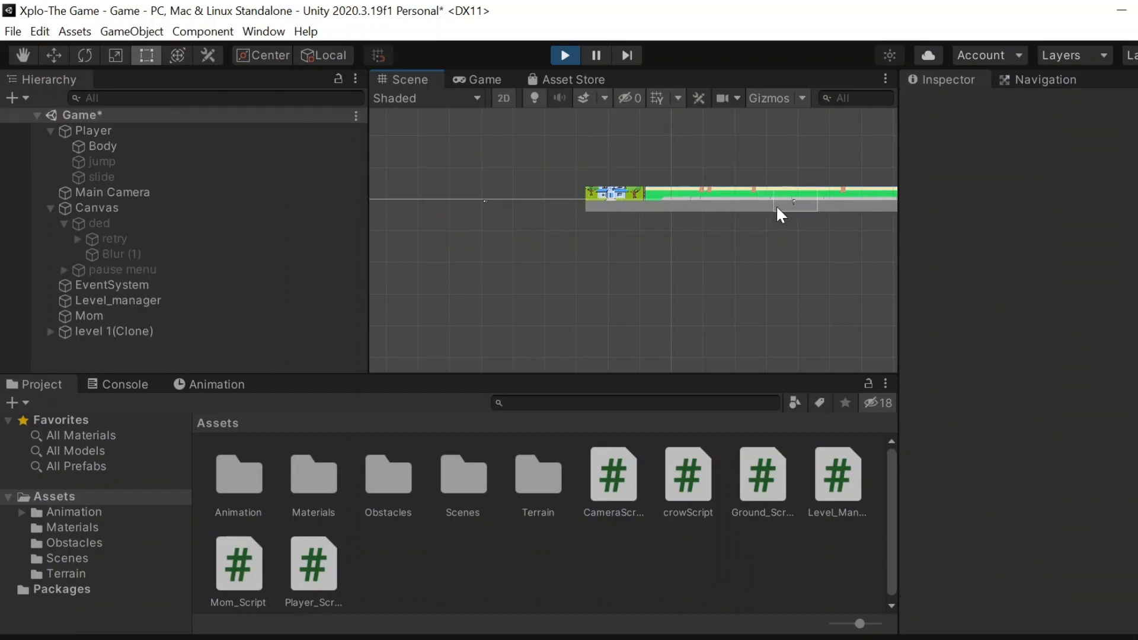